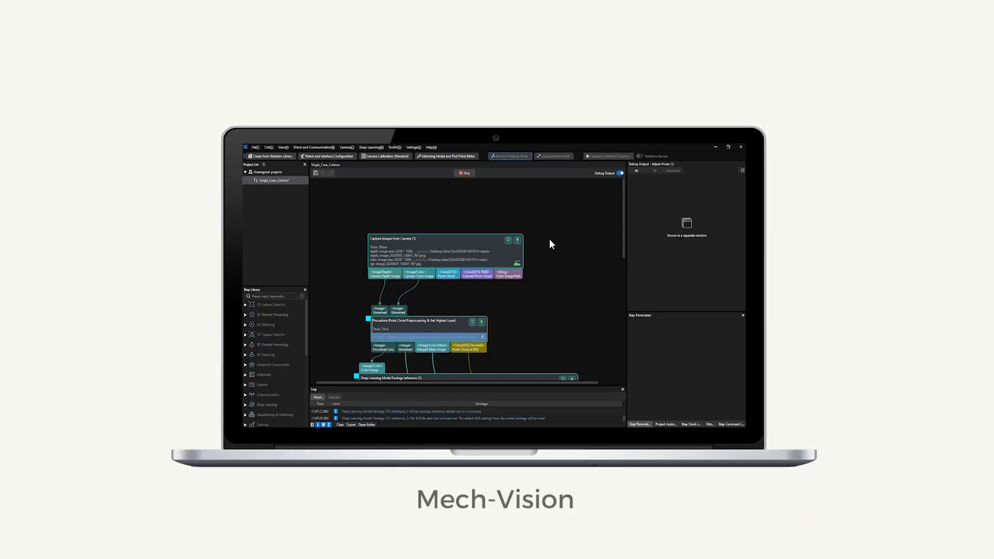
View the Adjust Poses debug window showing the carton's pose axes, then dismiss it
click(464, 173)
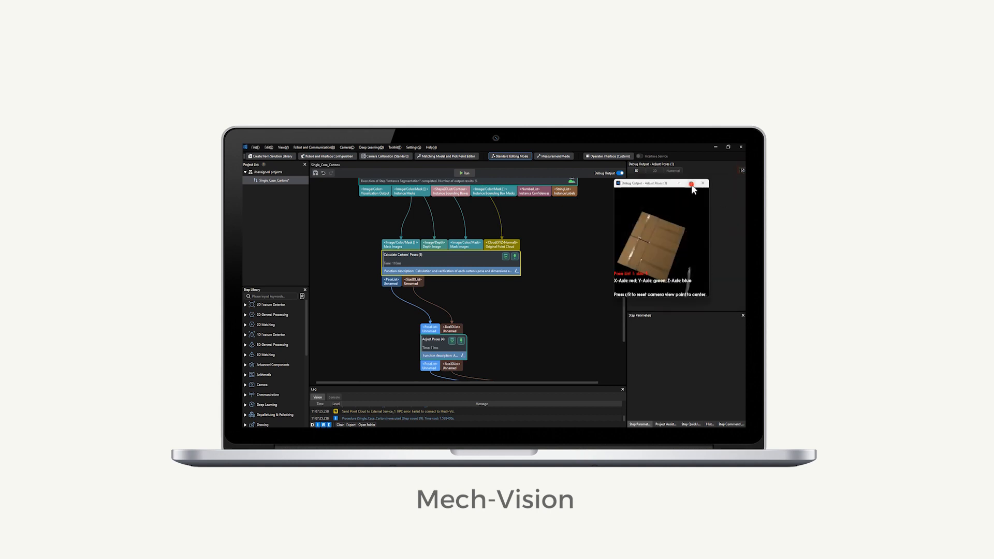
click(728, 147)
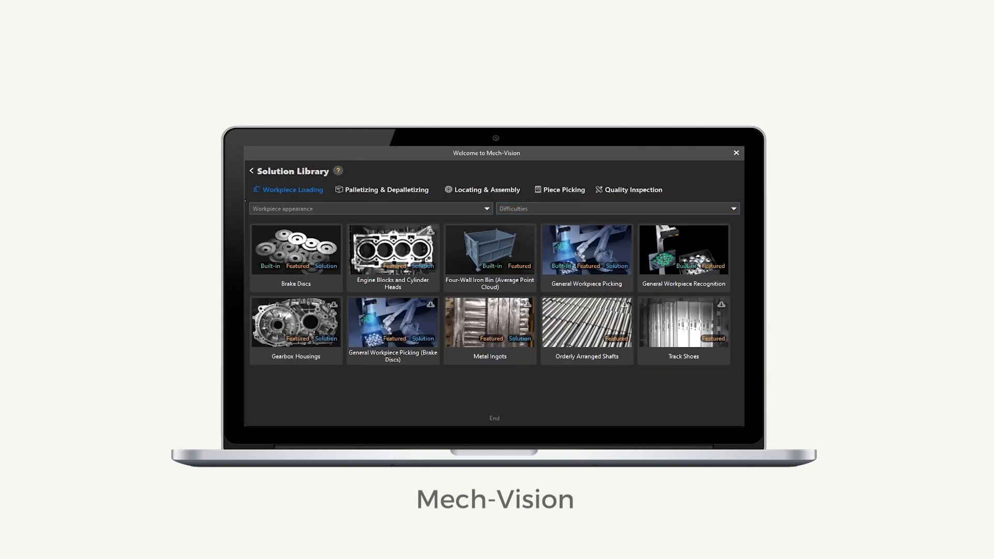
Show the Palletizing & Depalletizing solutions: Mixed-Case Cartons, Single-Case Cartons, Sacks, Turnover Box
click(386, 190)
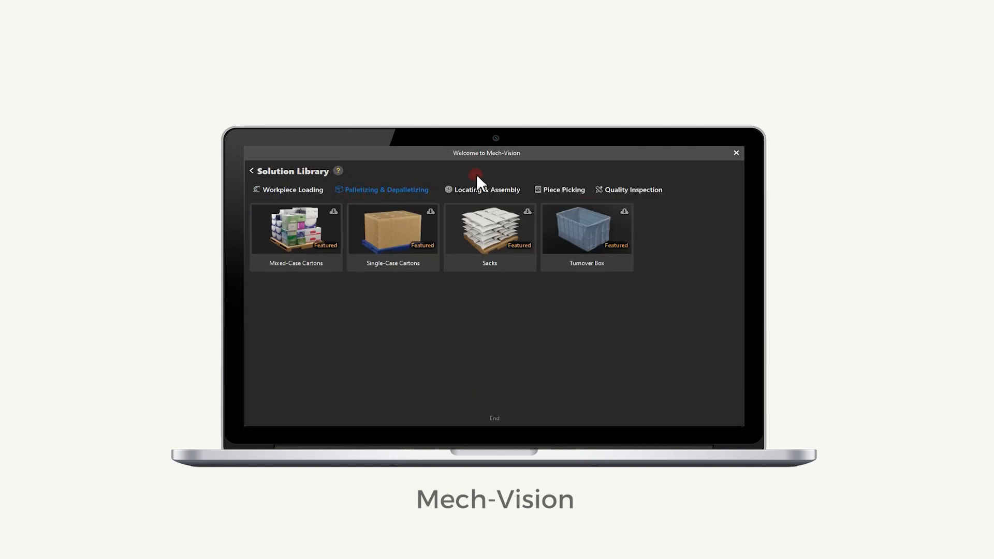
click(564, 189)
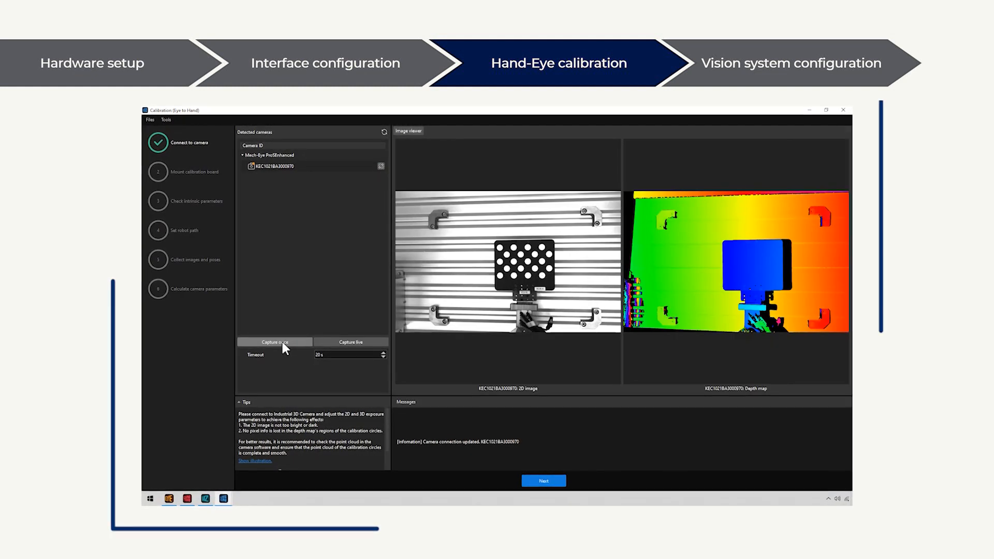
Capture the board image, confirm it is mounted, and advance past the intrinsic parameter check
click(543, 481)
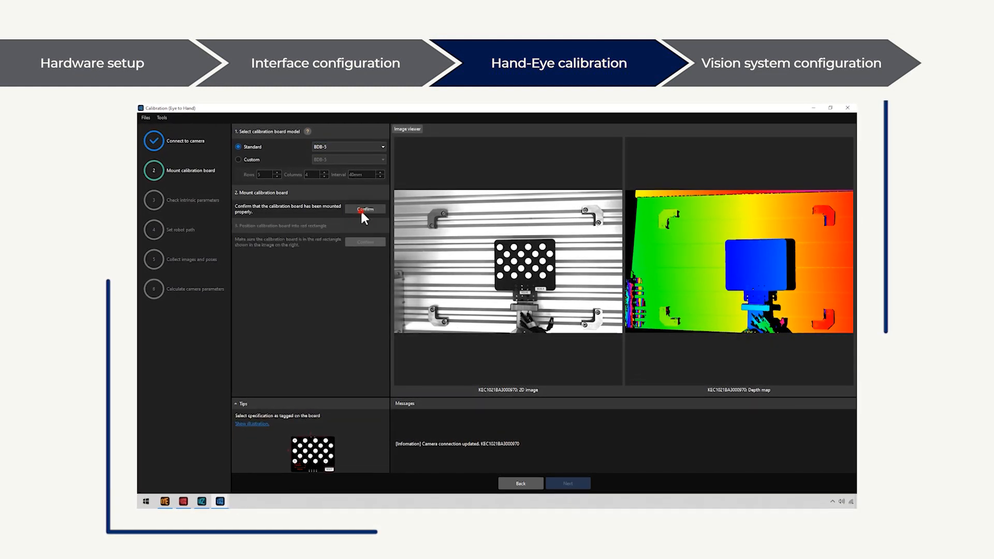
click(365, 210)
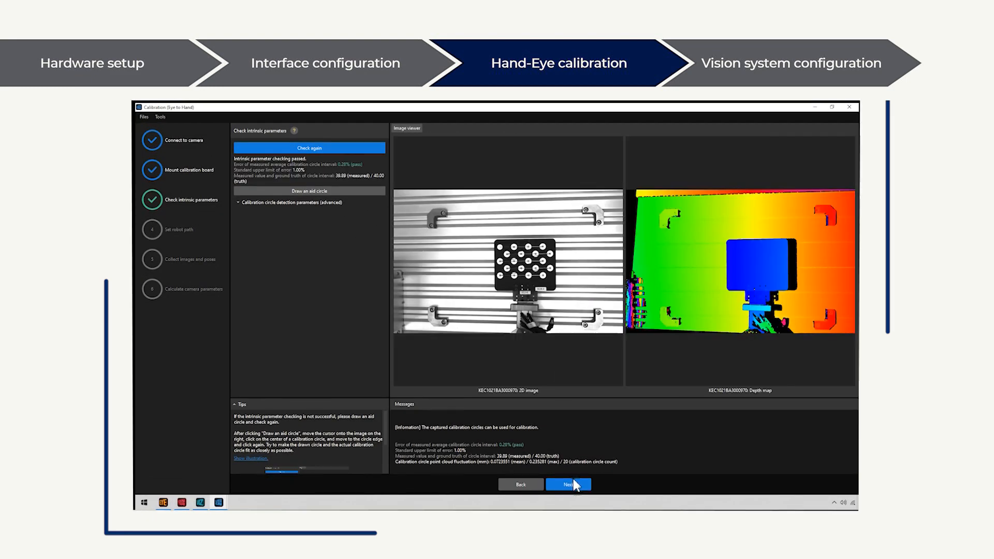
click(568, 485)
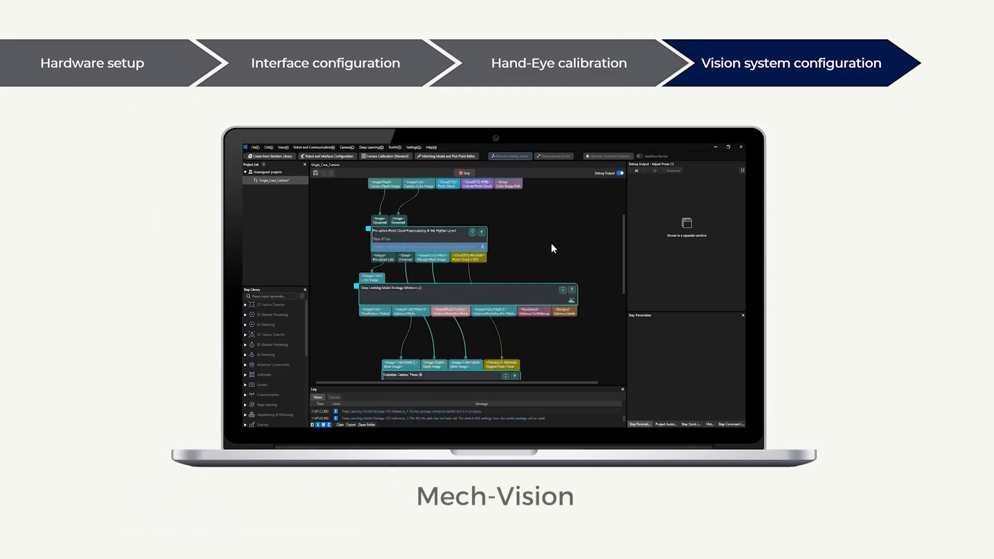
click(465, 173)
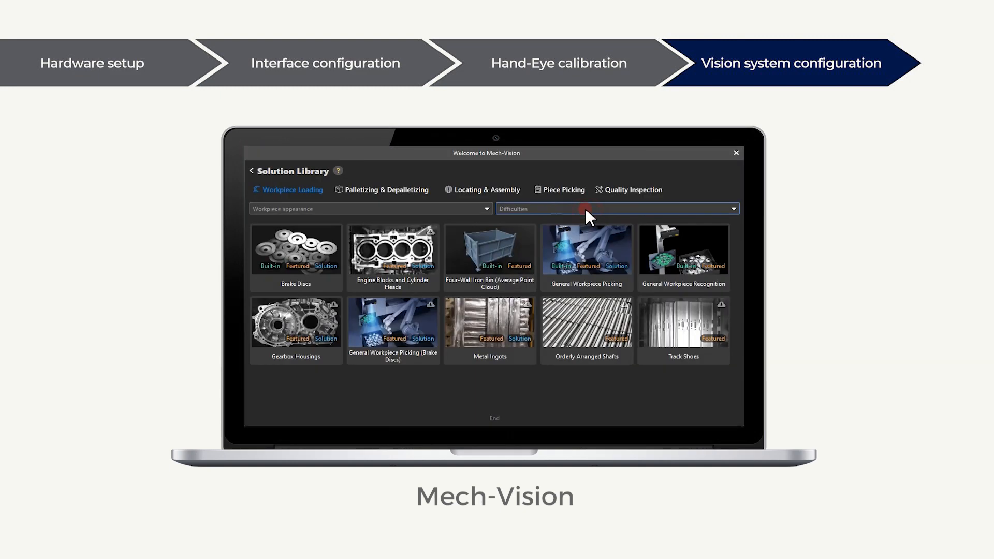
Expand the Difficulties filter over the Workpiece Loading solutions list
click(386, 189)
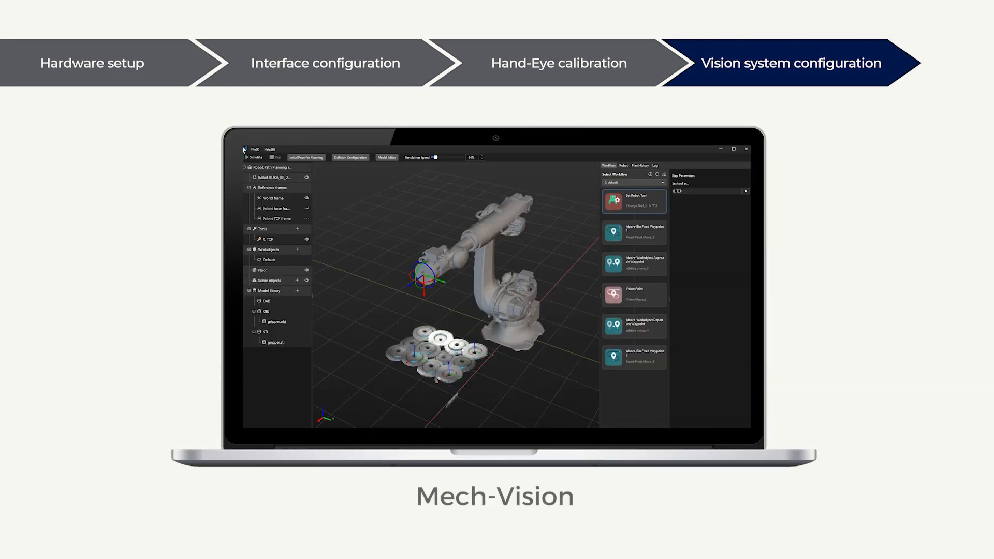
Start the robot picking-path simulation over the pile of brake discs
click(255, 157)
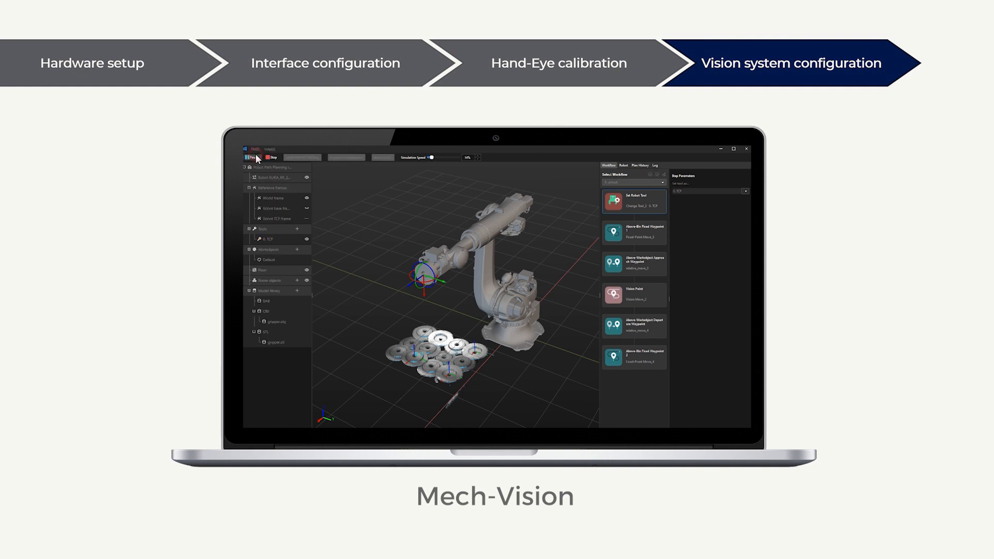